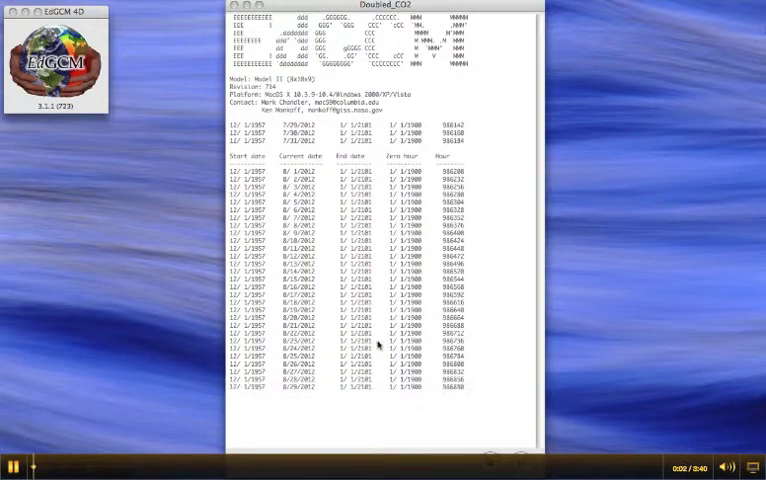
mouse_move(439, 10)
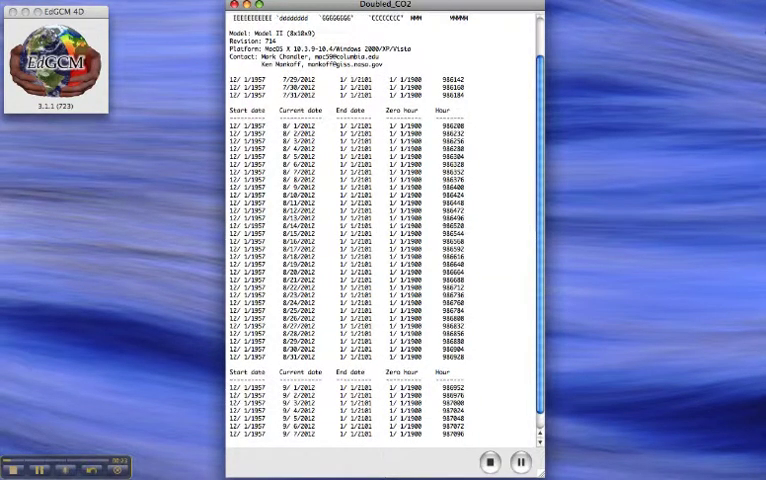
scroll(down, 3)
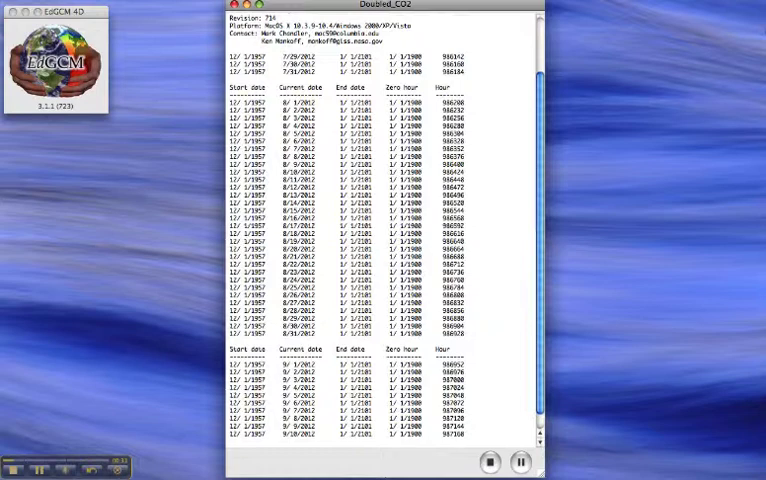
scroll(down, 3)
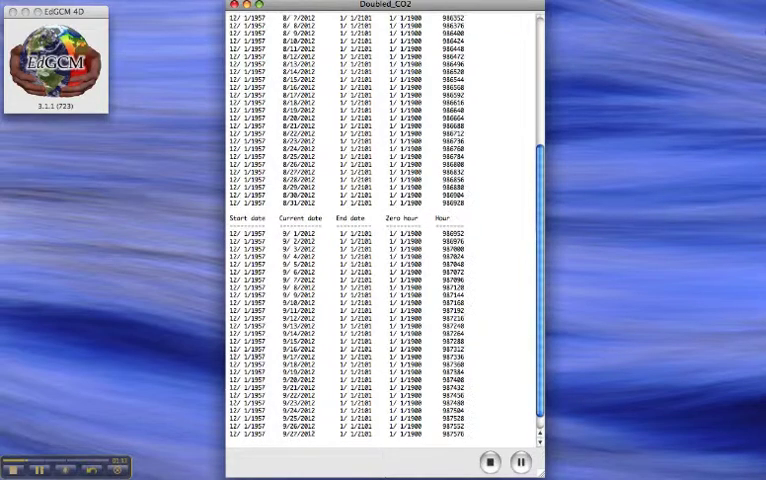
scroll(down, 3)
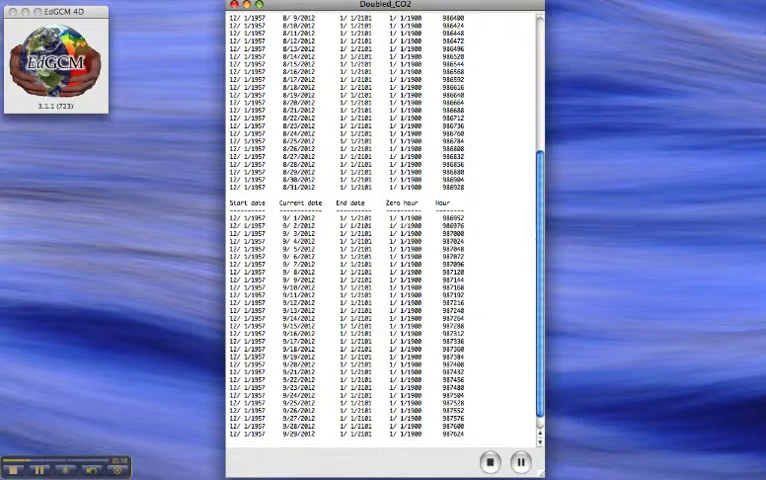
scroll(down, 3)
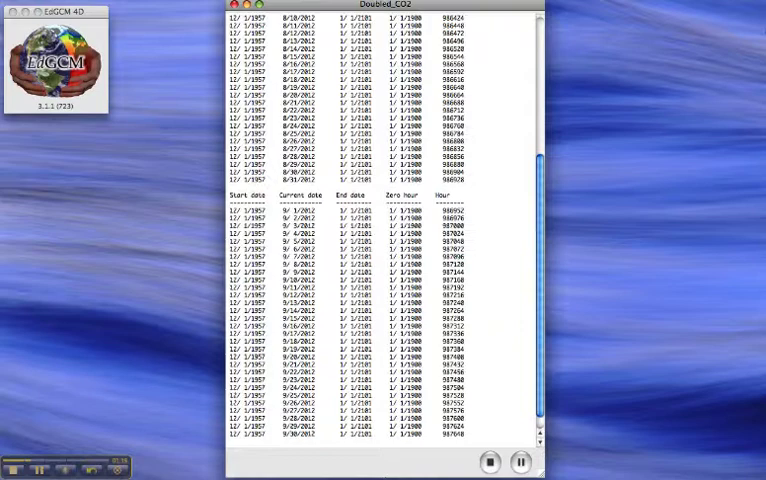
scroll(down, 3)
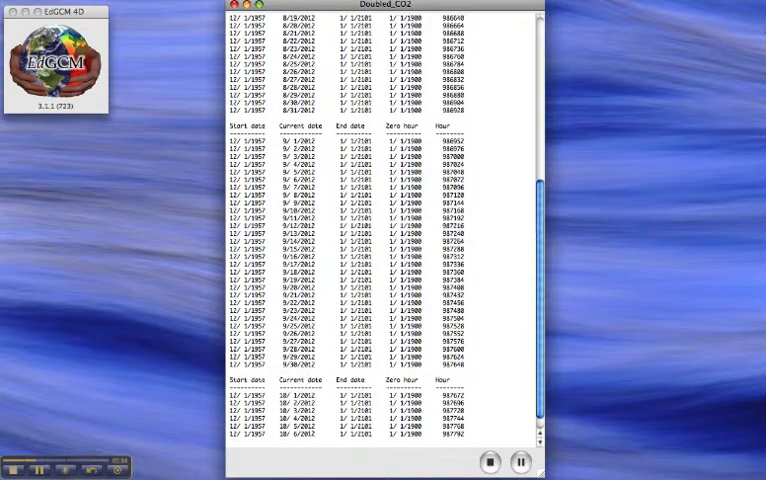
scroll(down, 3)
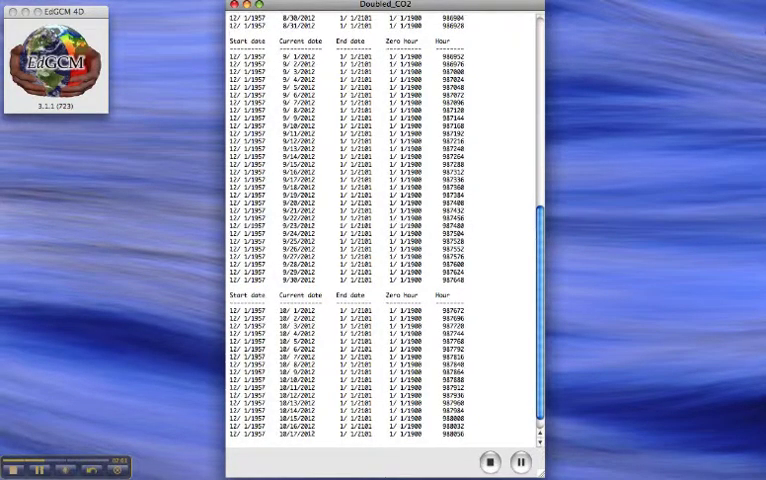
scroll(down, 3)
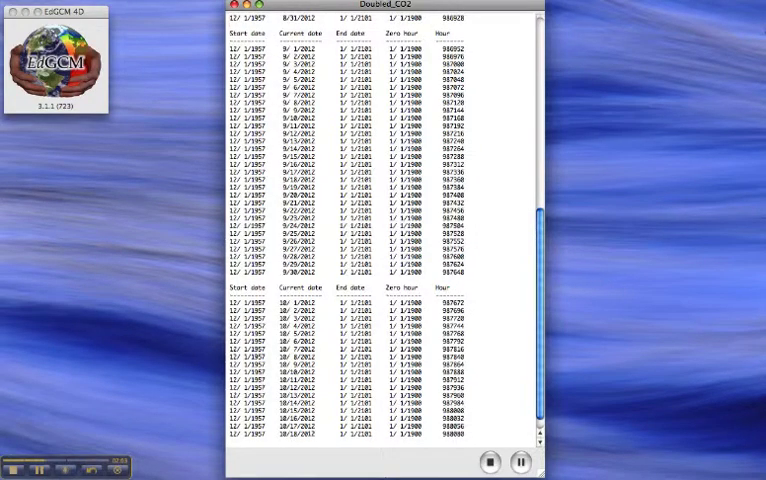
scroll(down, 3)
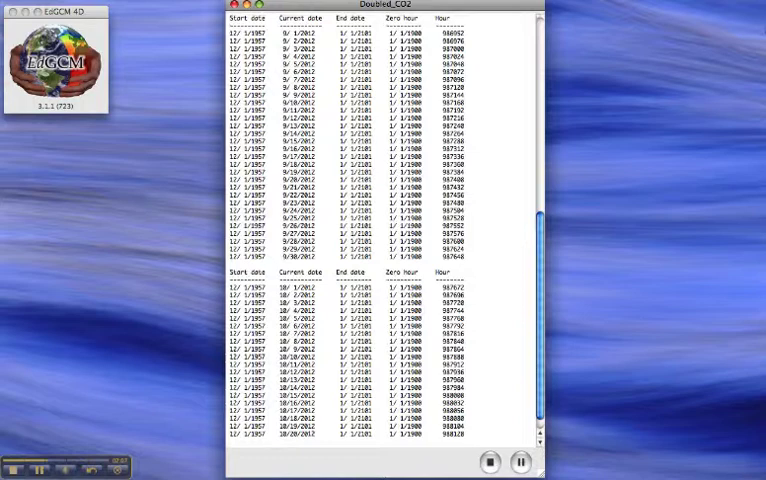
scroll(down, 3)
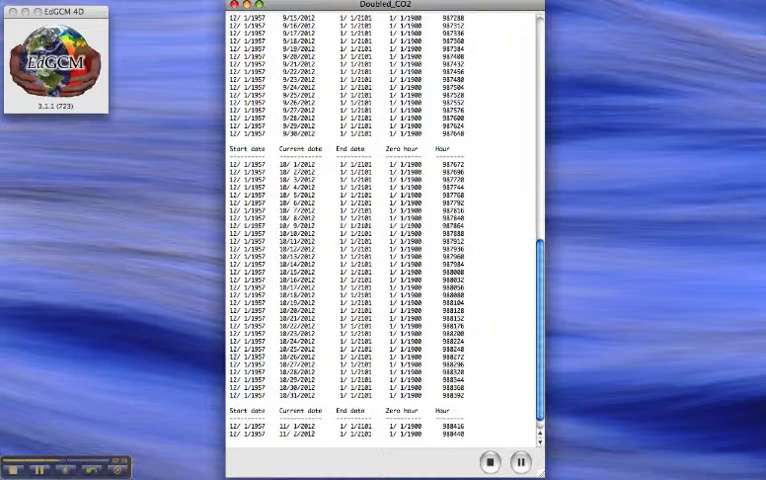
scroll(down, 3)
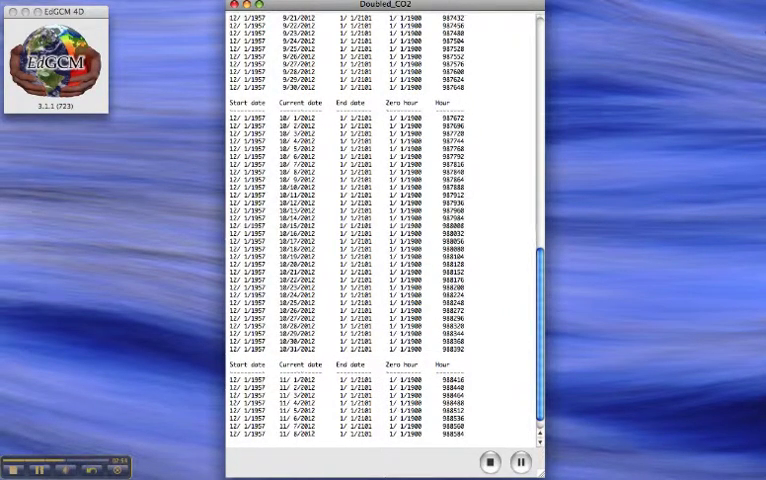
scroll(down, 3)
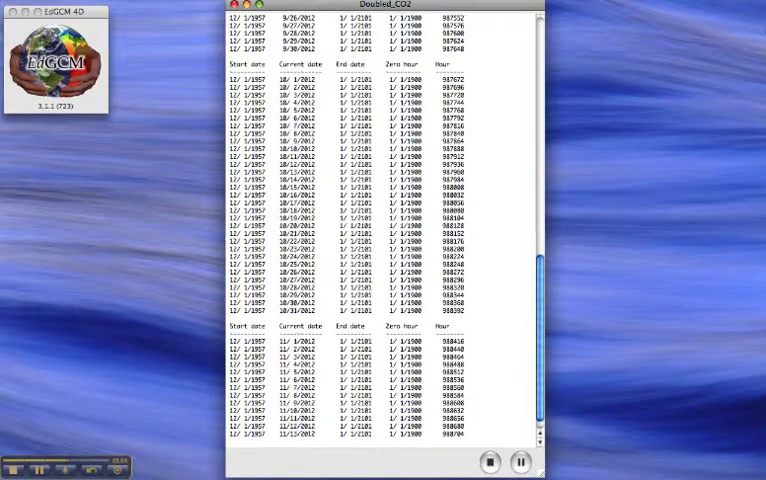
scroll(down, 3)
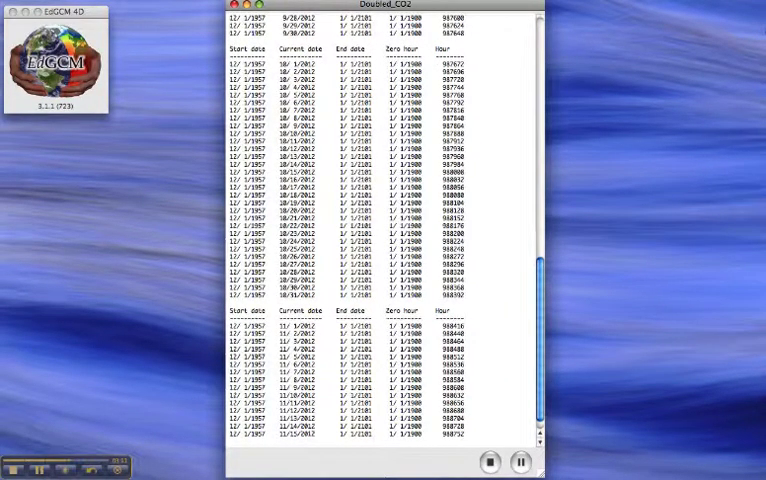
scroll(down, 3)
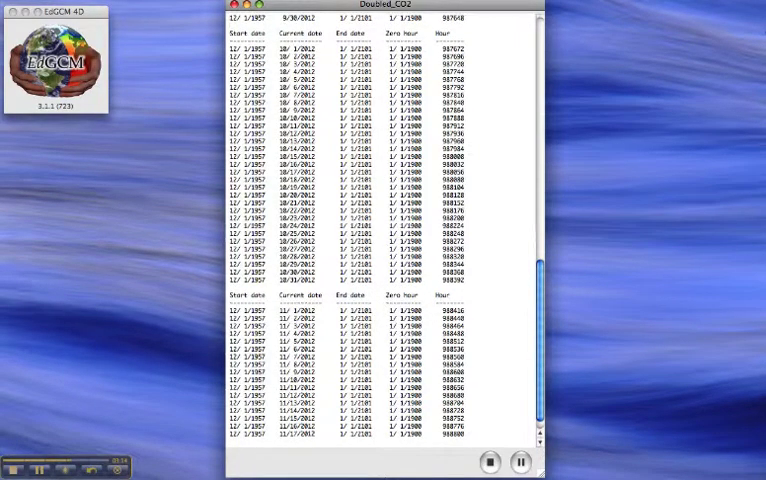
scroll(down, 3)
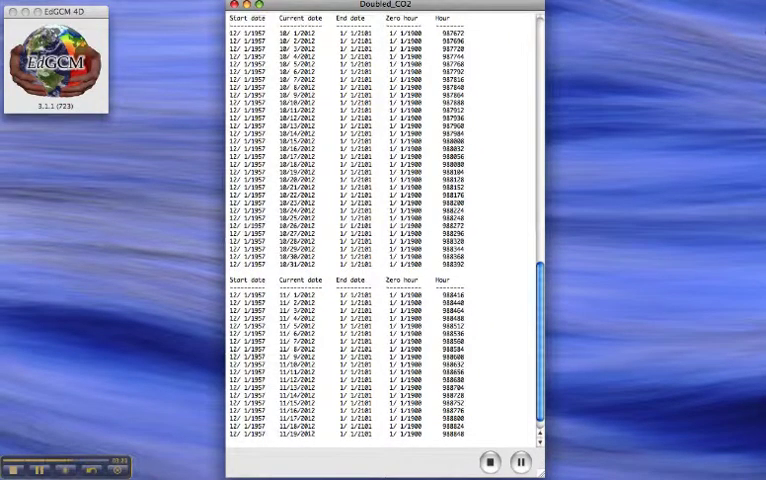
scroll(down, 3)
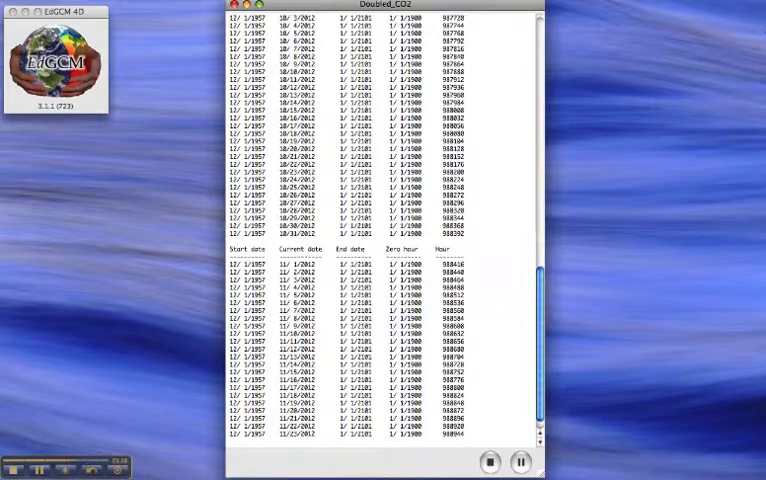
scroll(down, 3)
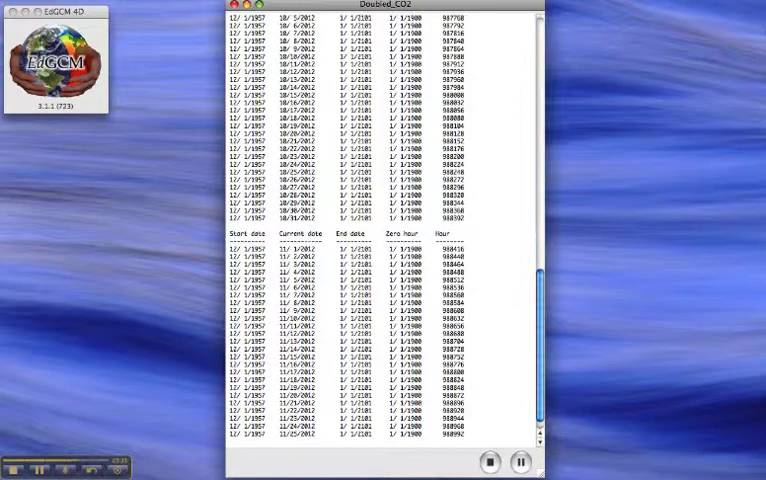
scroll(down, 3)
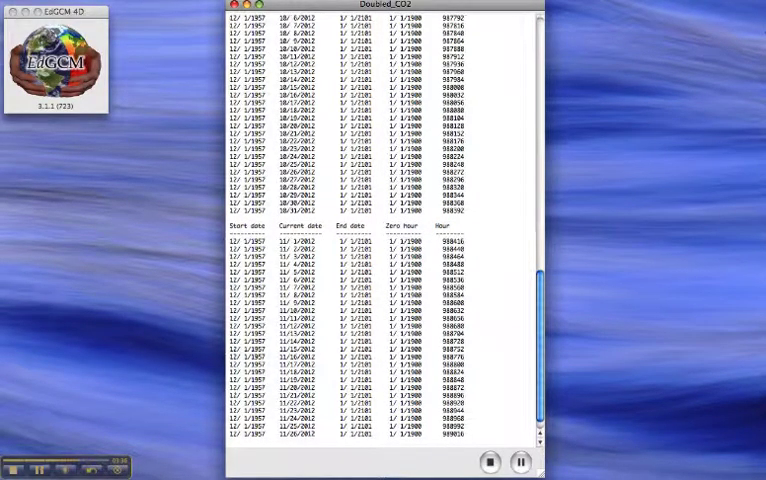